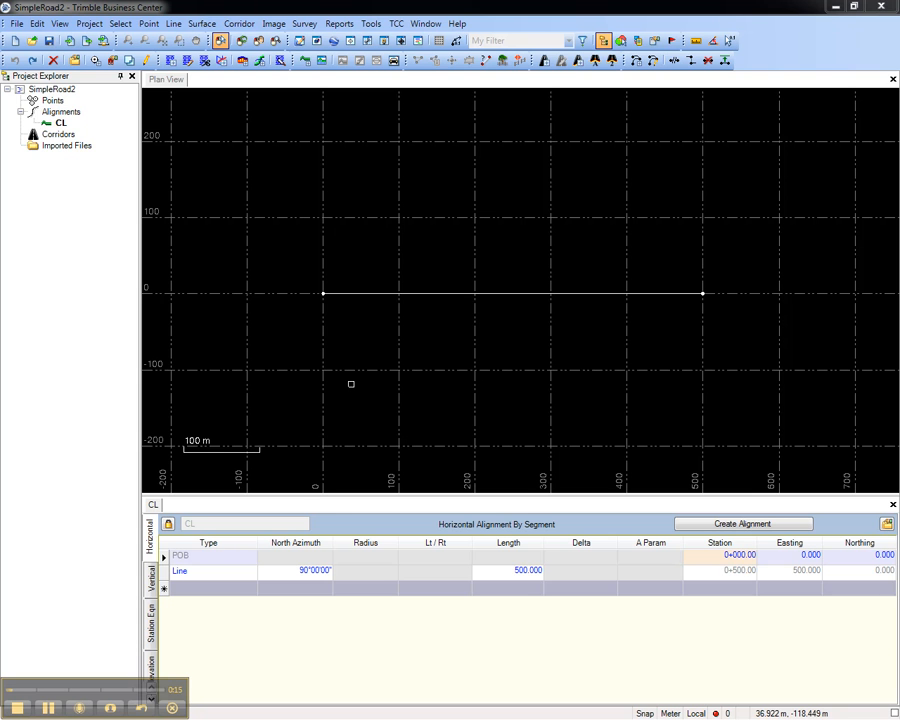
Review the CL alignment, create corridor Road1, and name its new template T1
{"action": "left_click", "coordinate": [149, 575]}
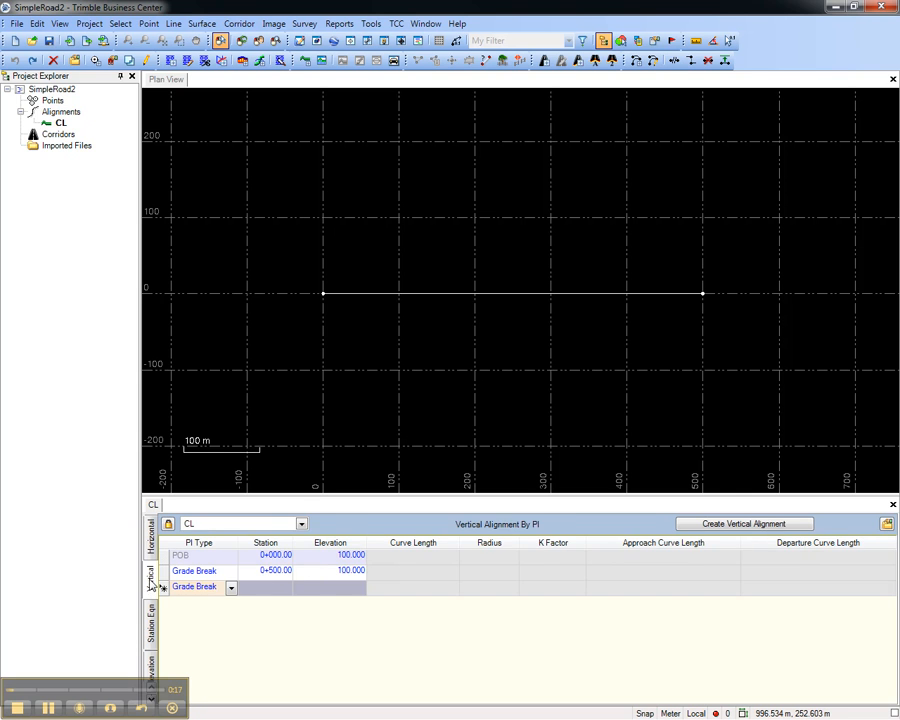
{"action": "left_click", "coordinate": [151, 535]}
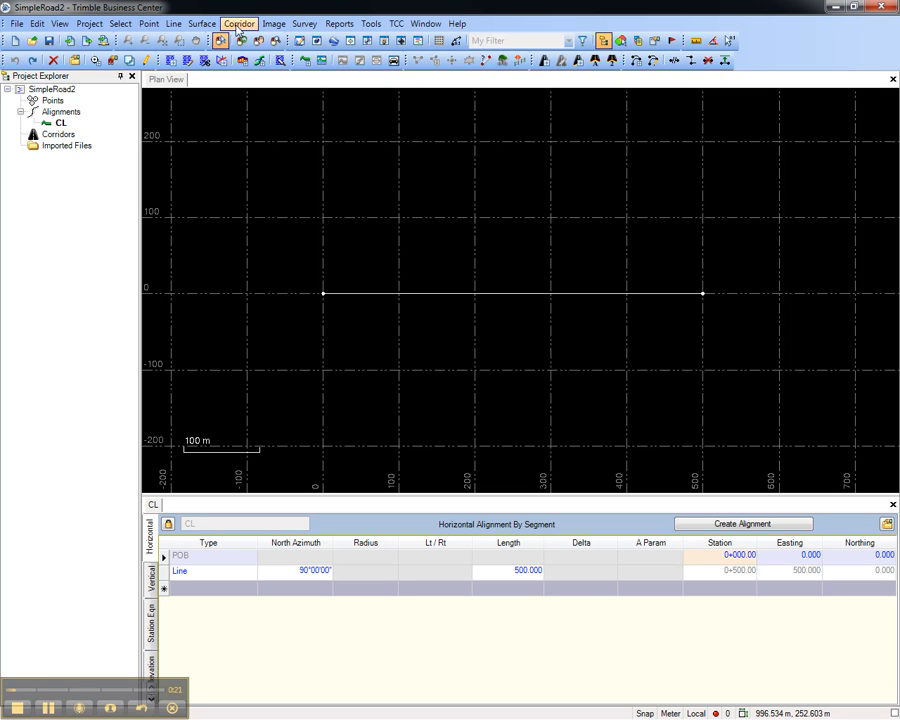
{"action": "left_click", "coordinate": [238, 23]}
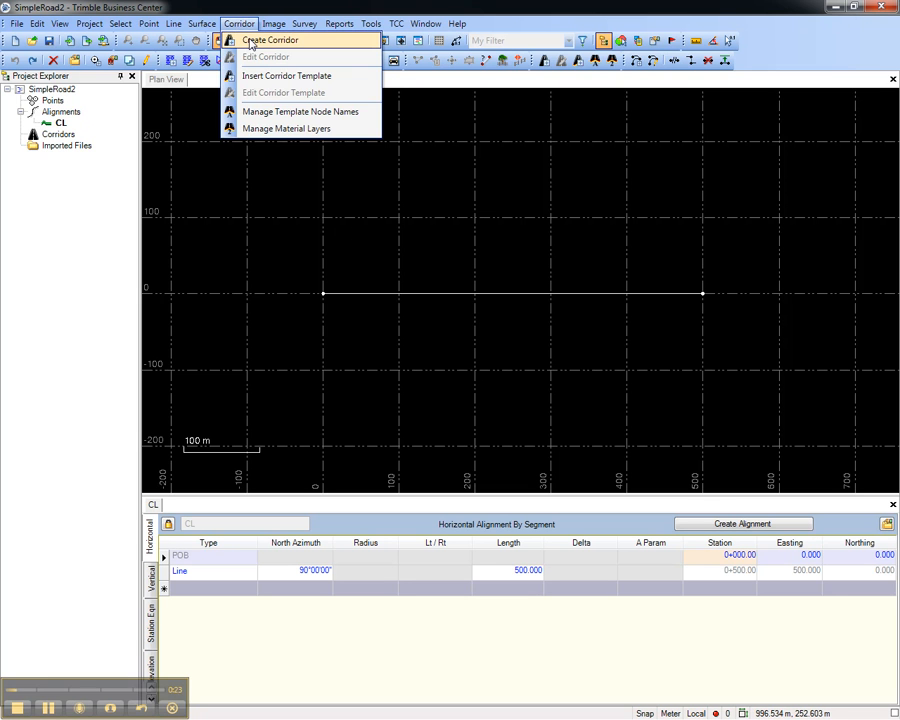
{"action": "left_click", "coordinate": [269, 39]}
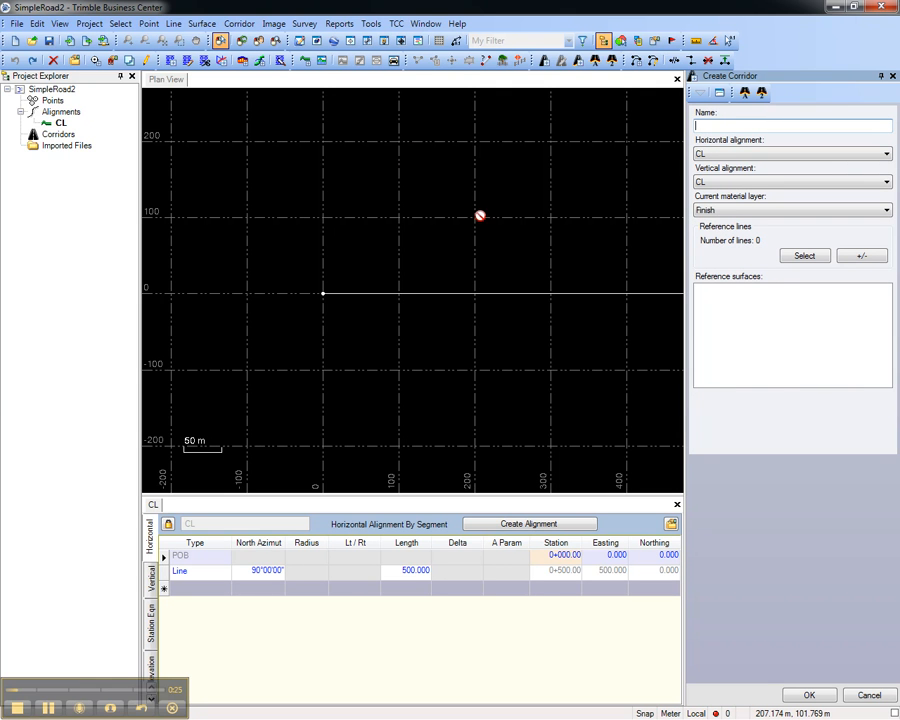
{"action": "type", "text": "Road1"}
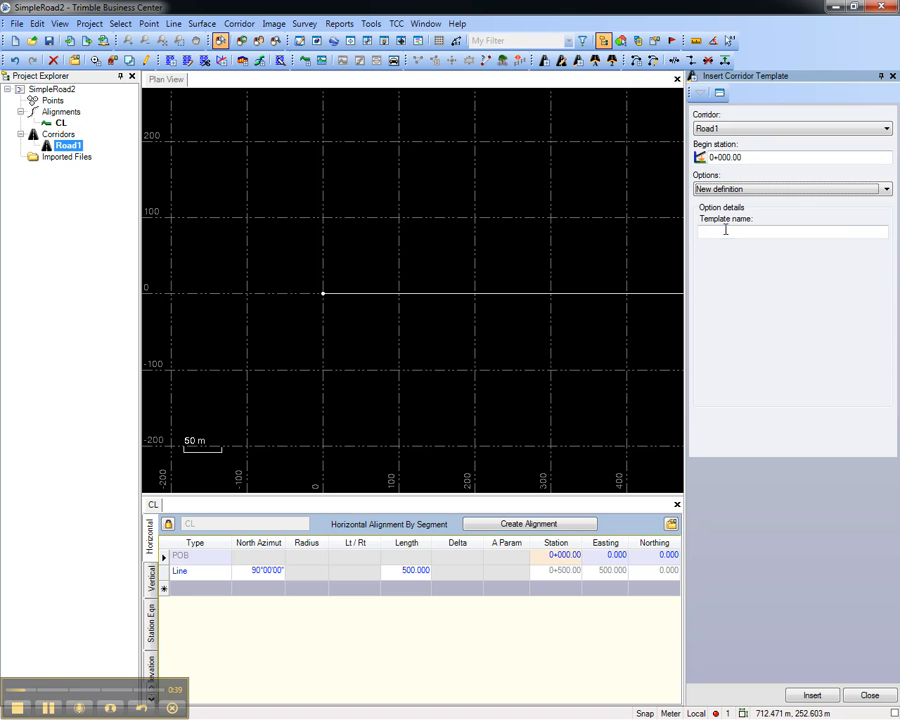
{"action": "type", "text": "1"}
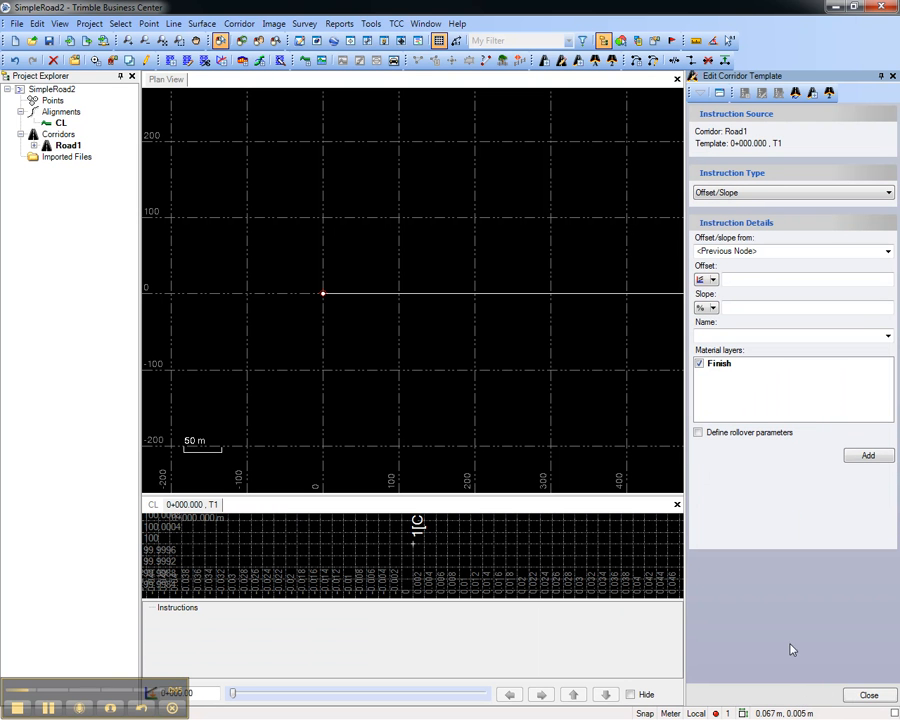
{"action": "mouse_move", "coordinate": [617, 380]}
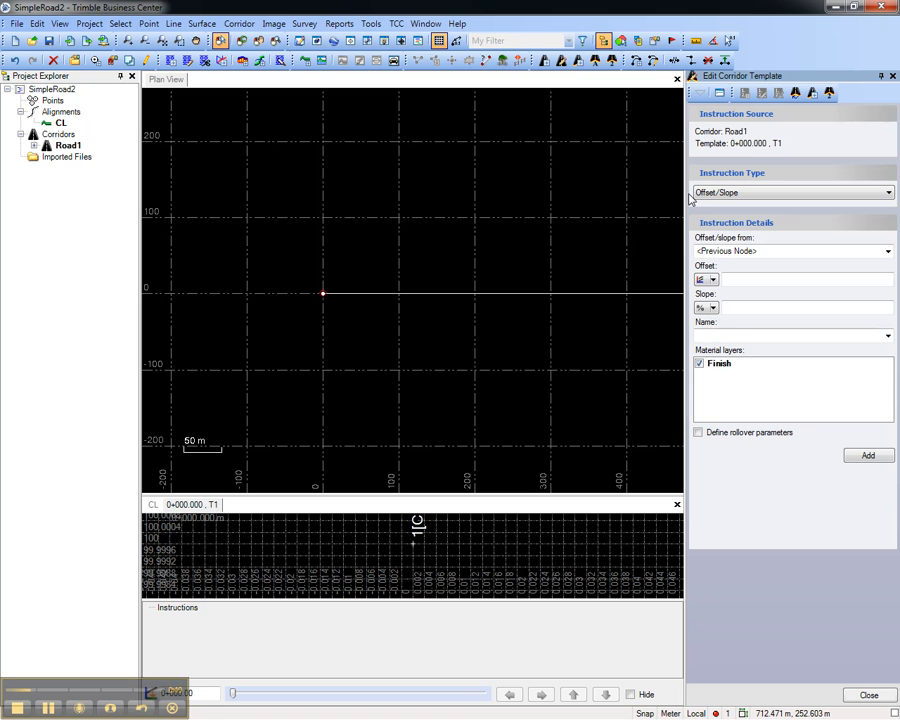
Add an offset/slope instruction from CL: 10.000 m at -2.00% slope
{"action": "left_click", "coordinate": [886, 251]}
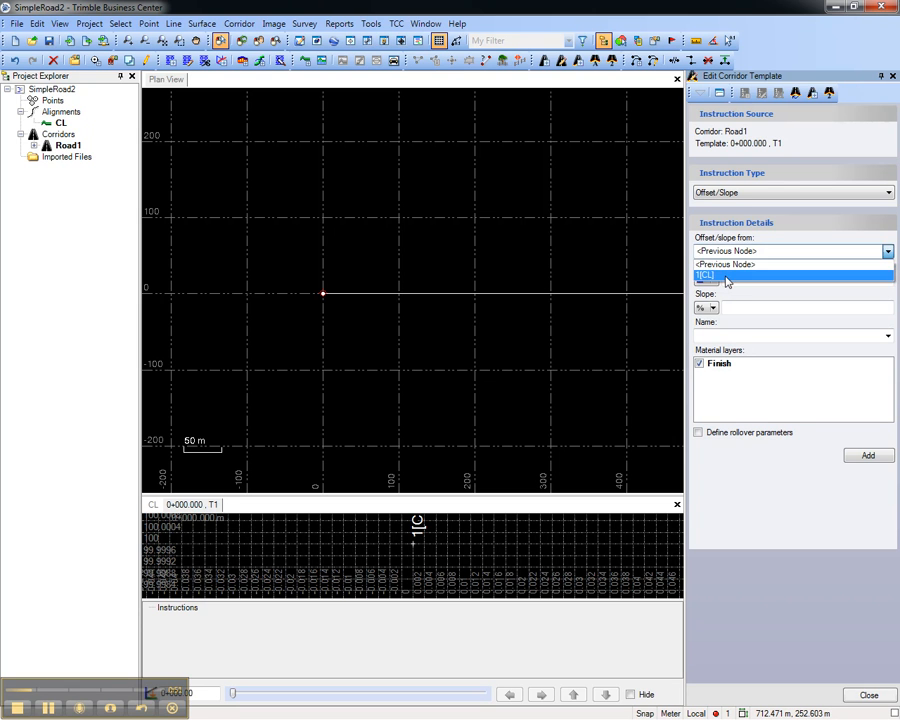
{"action": "left_click", "coordinate": [705, 276]}
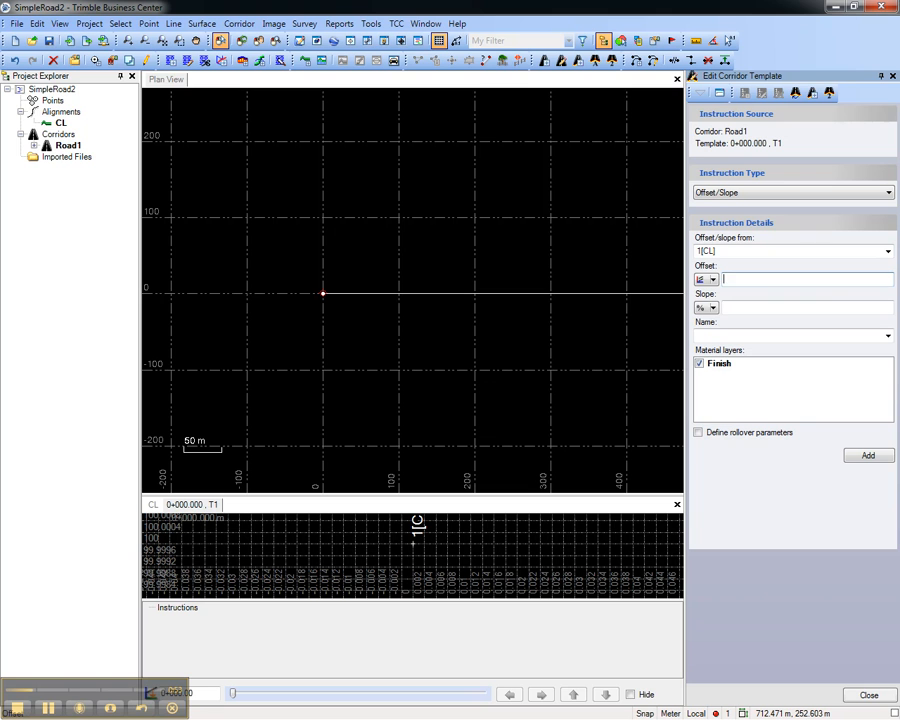
{"action": "type", "text": "10.000"}
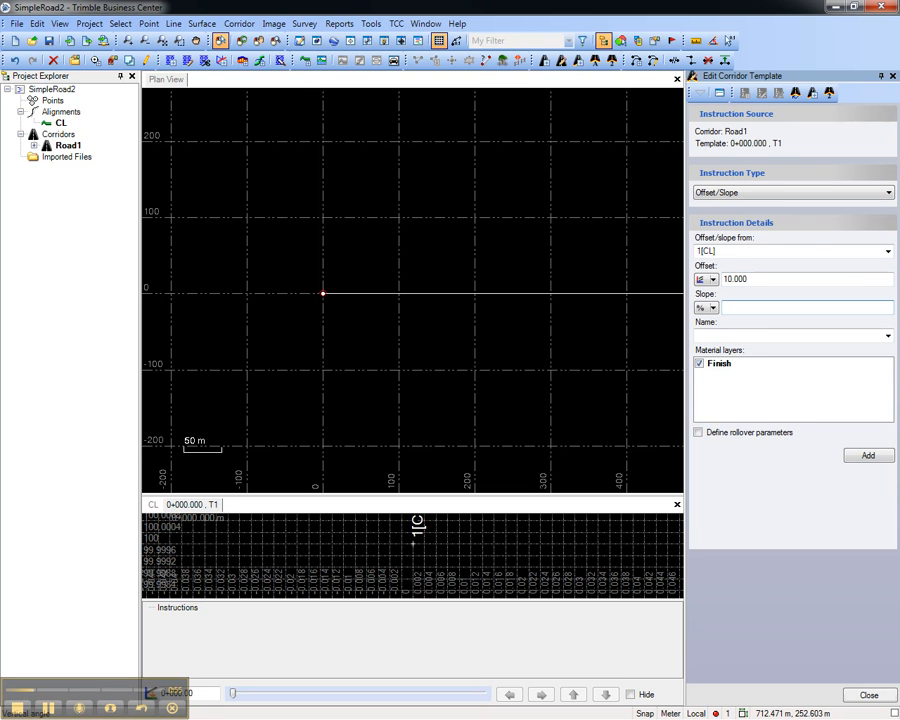
{"action": "type", "text": "-2.00%"}
{"action": "left_click", "coordinate": [794, 335]}
{"action": "type", "text": "EP"}
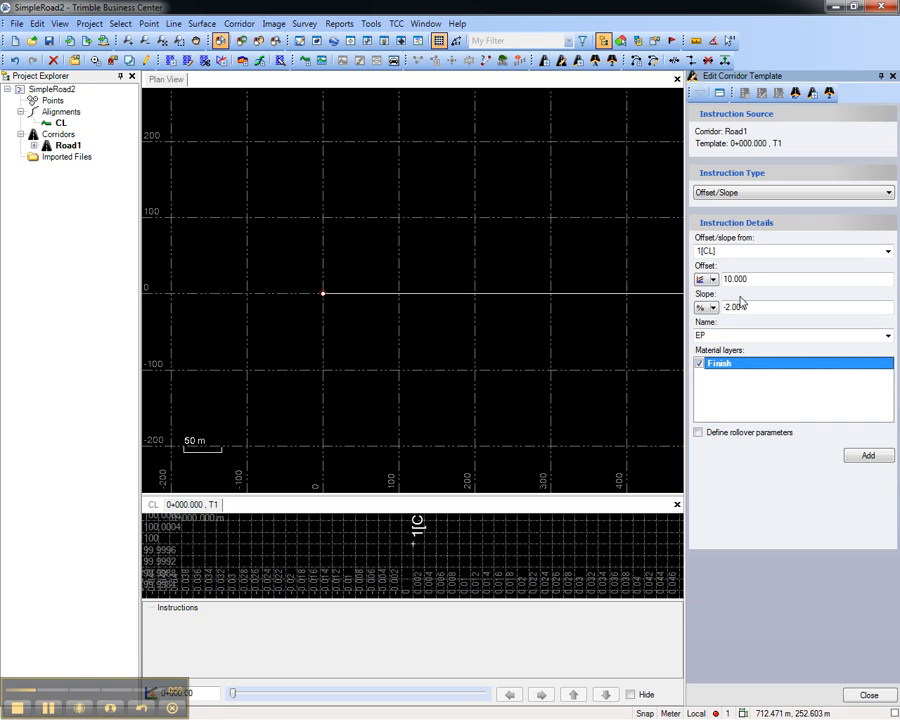
{"action": "left_click", "coordinate": [868, 456]}
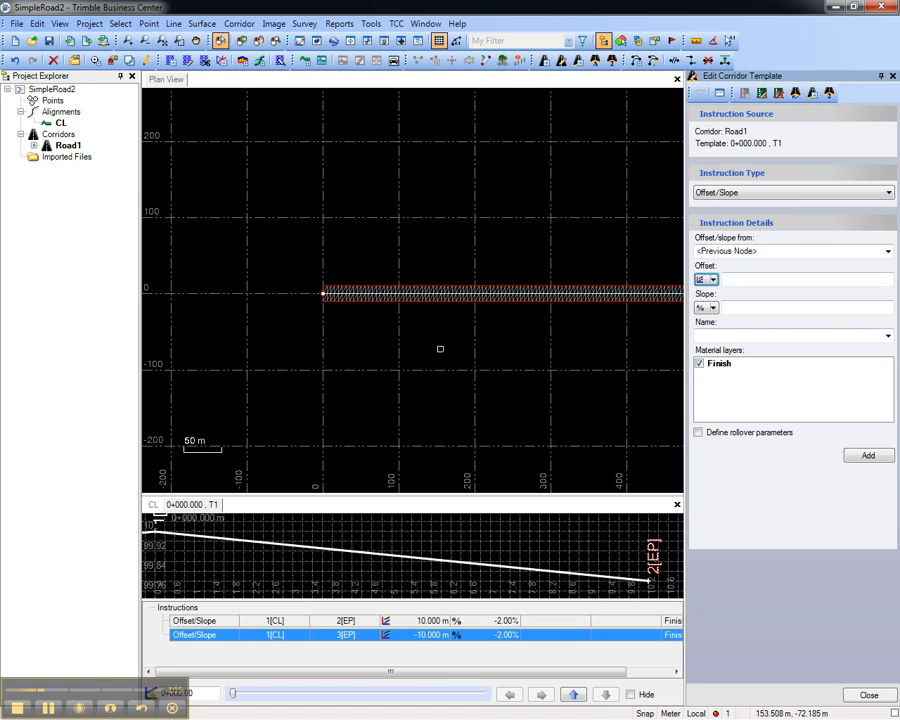
{"action": "mouse_move", "coordinate": [336, 567]}
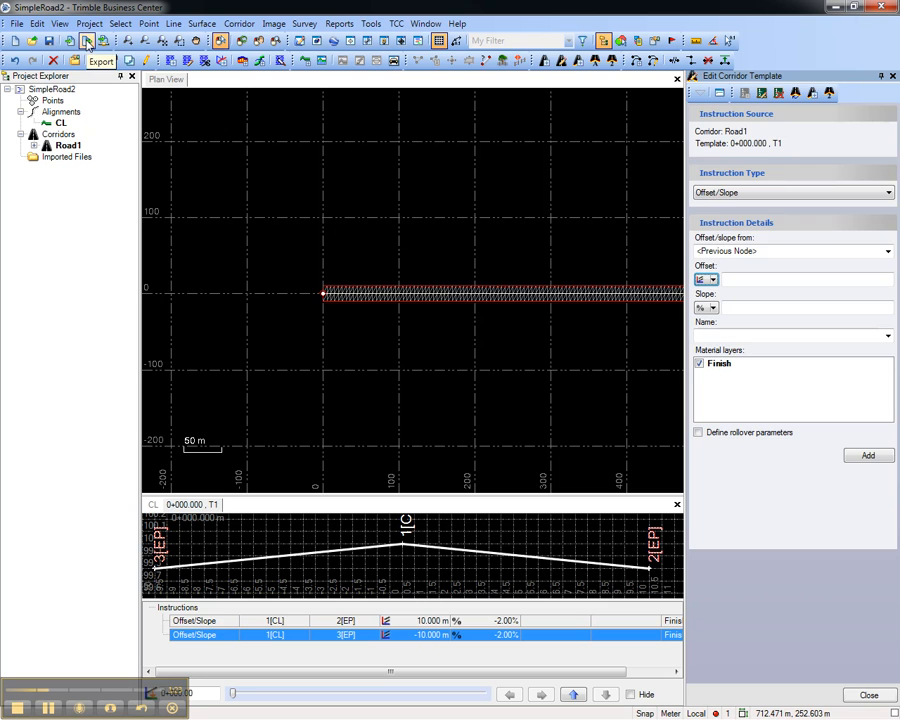
Bring up the export options to start the RXL road export
{"action": "left_click", "coordinate": [88, 40]}
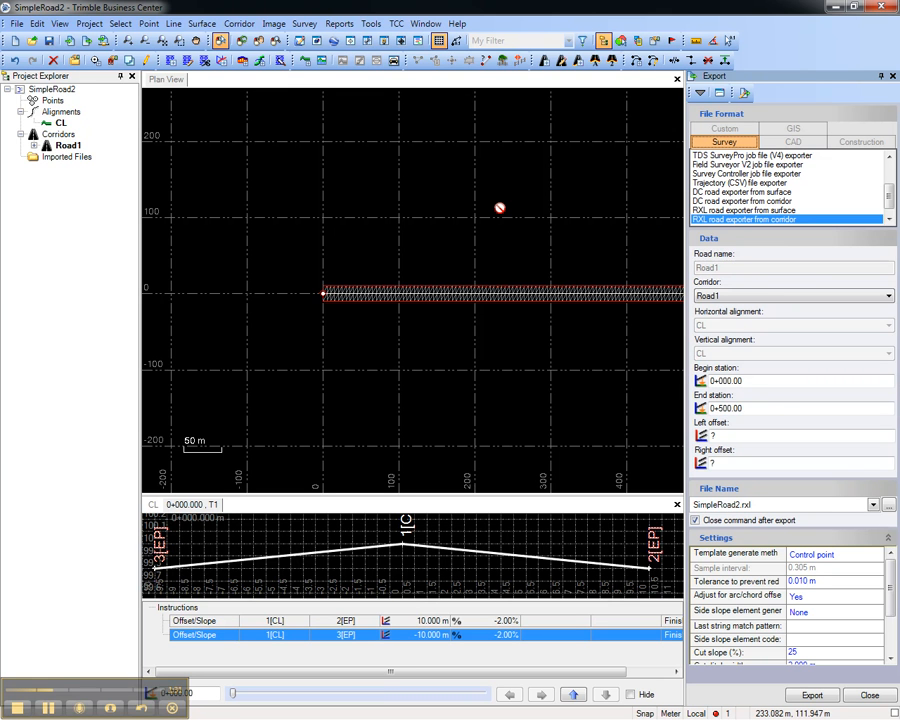
{"action": "mouse_move", "coordinate": [108, 536]}
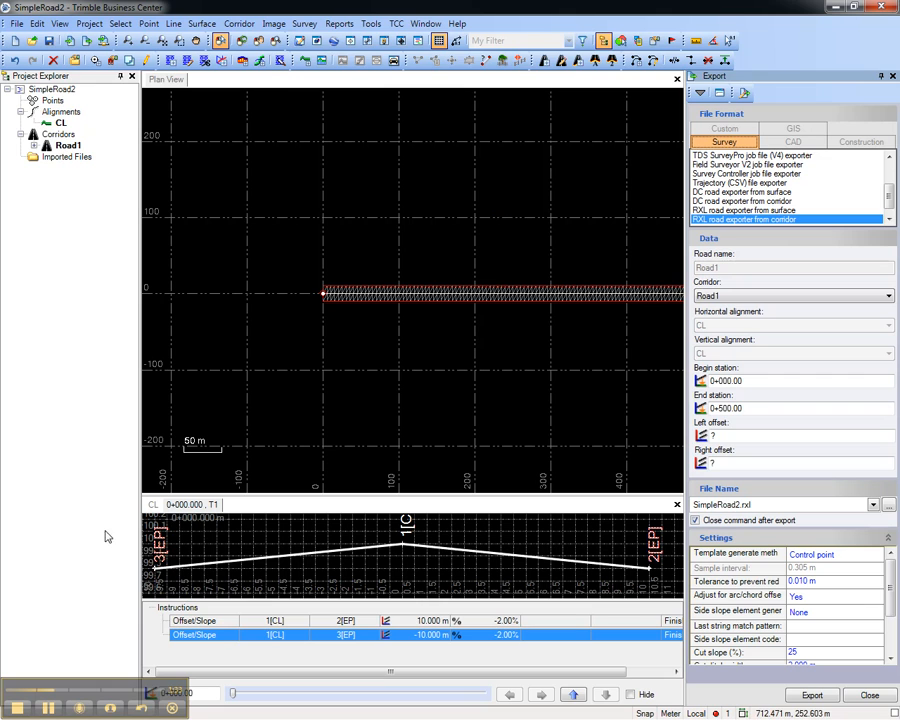